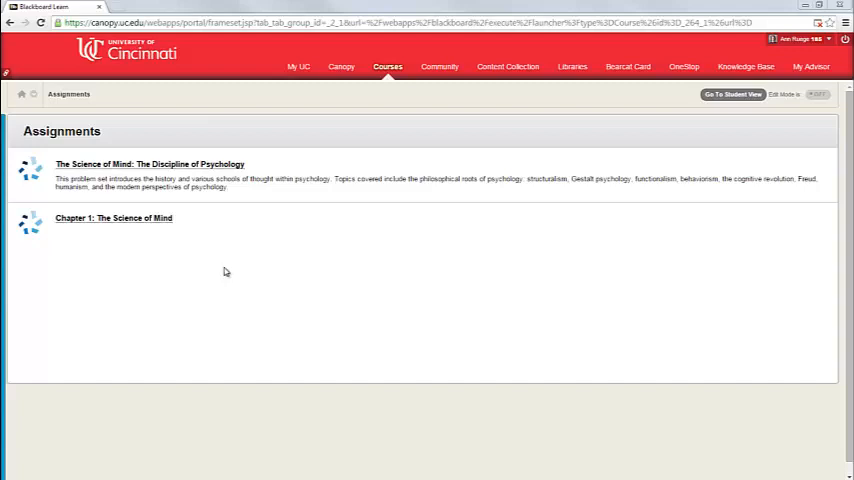
mouse_move(105, 238)
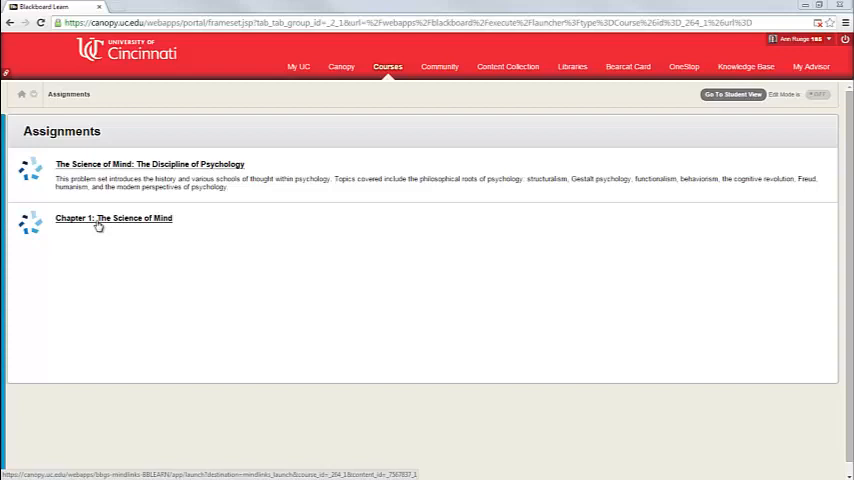
- Always allow canopy.uc.edu pop-ups, then relaunch 'Chapter 1: The Science of Mind' in its own window
left_click(113, 218)
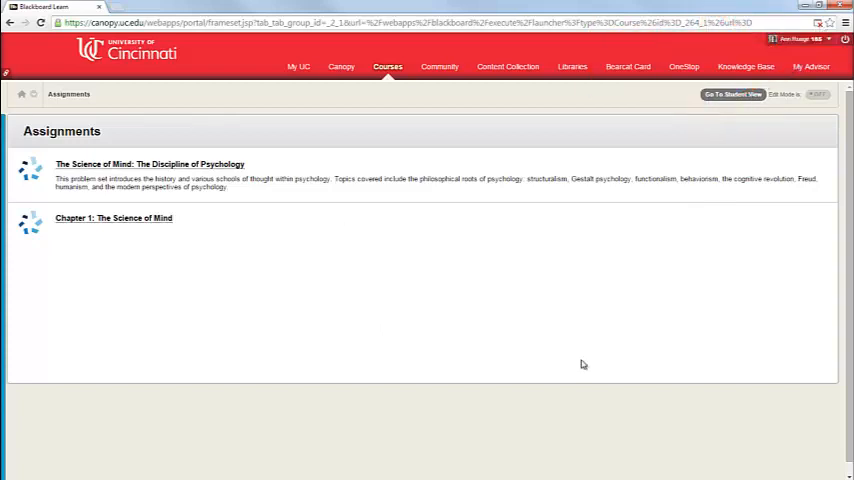
mouse_move(584, 362)
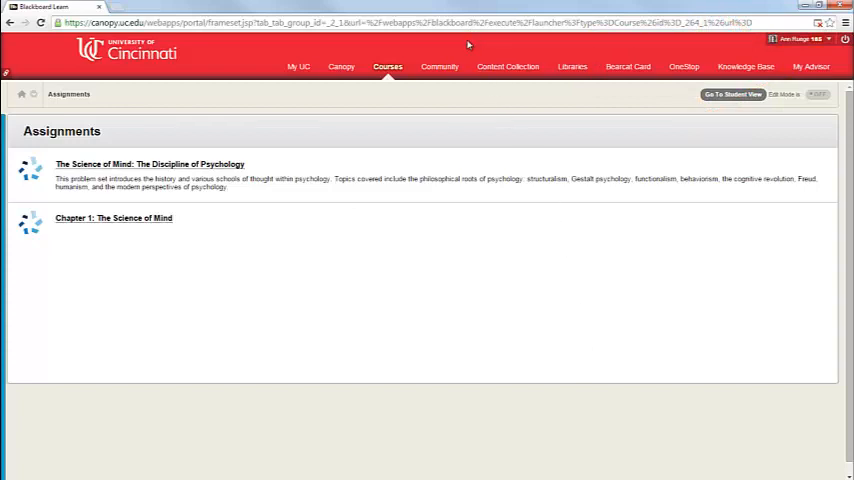
mouse_move(626, 42)
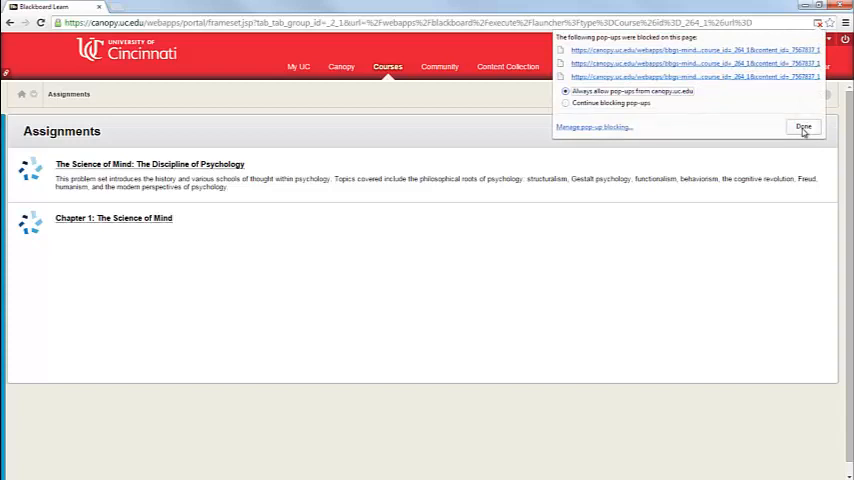
left_click(804, 127)
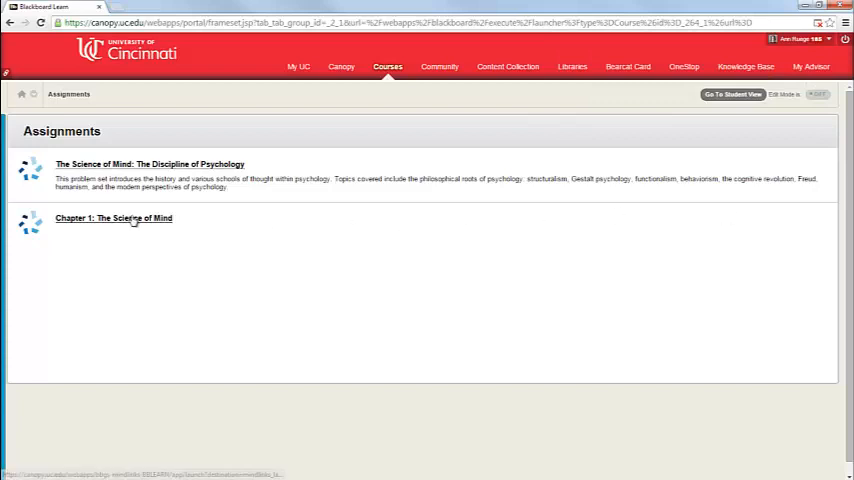
left_click(113, 218)
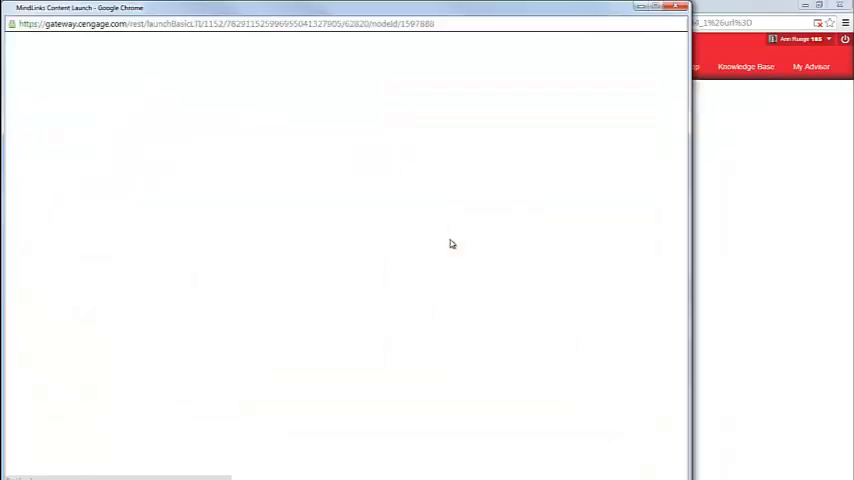